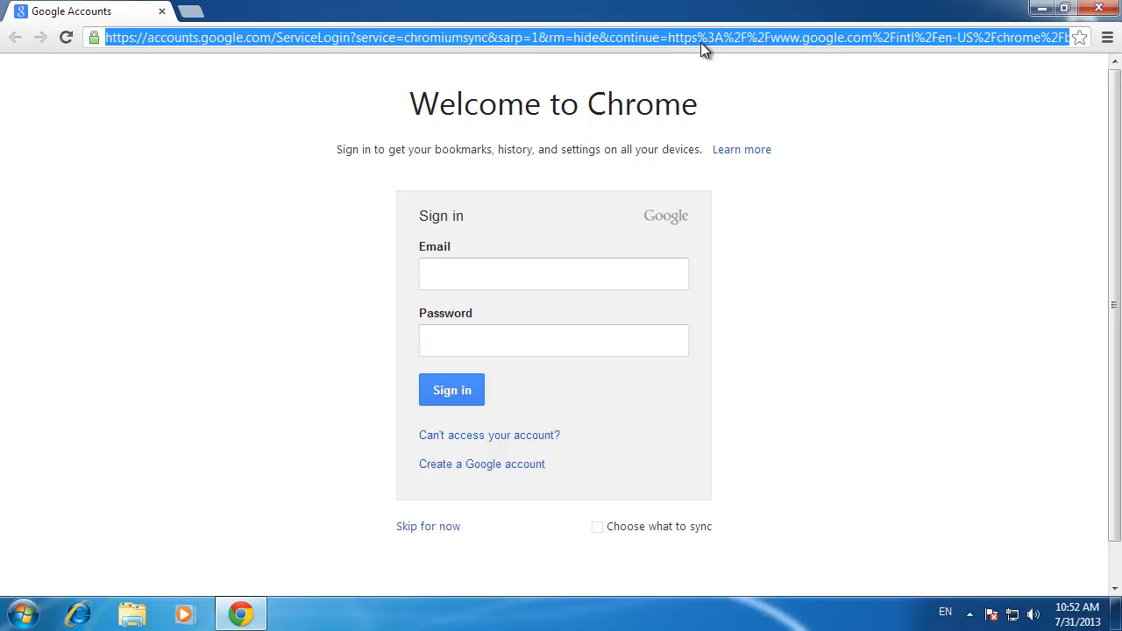
type("www.freemake.com")
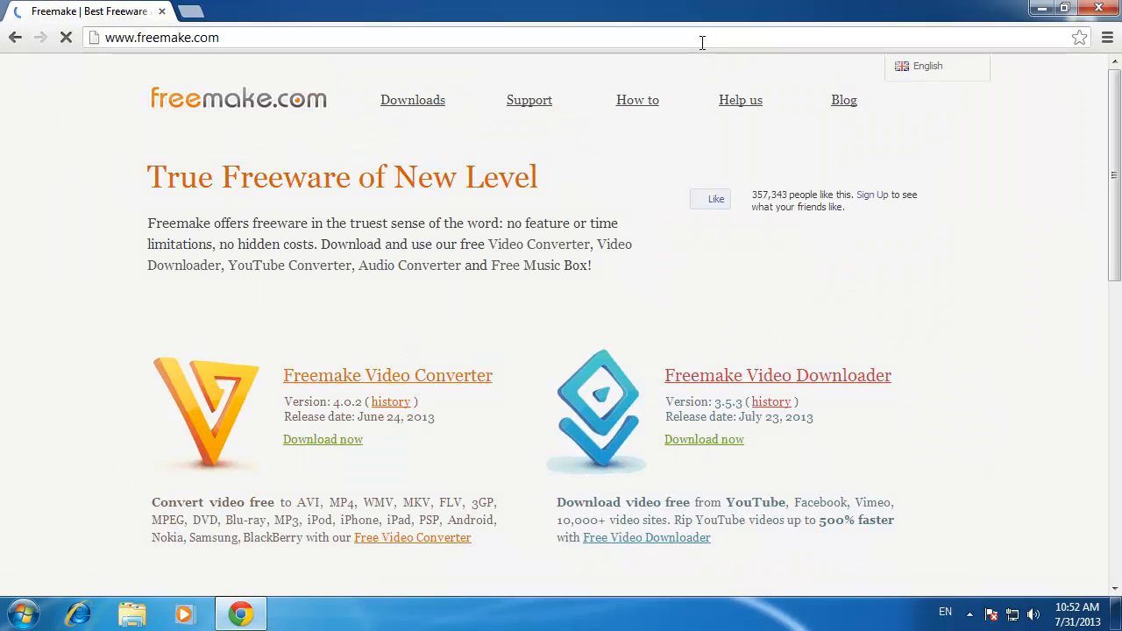
left_click(413, 98)
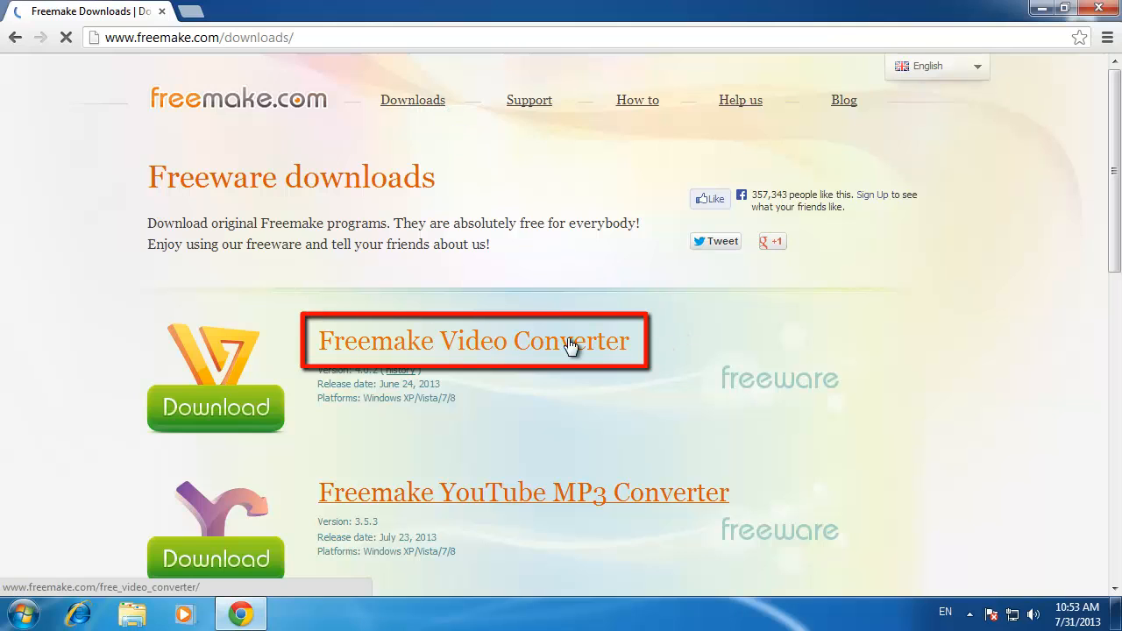
left_click(473, 340)
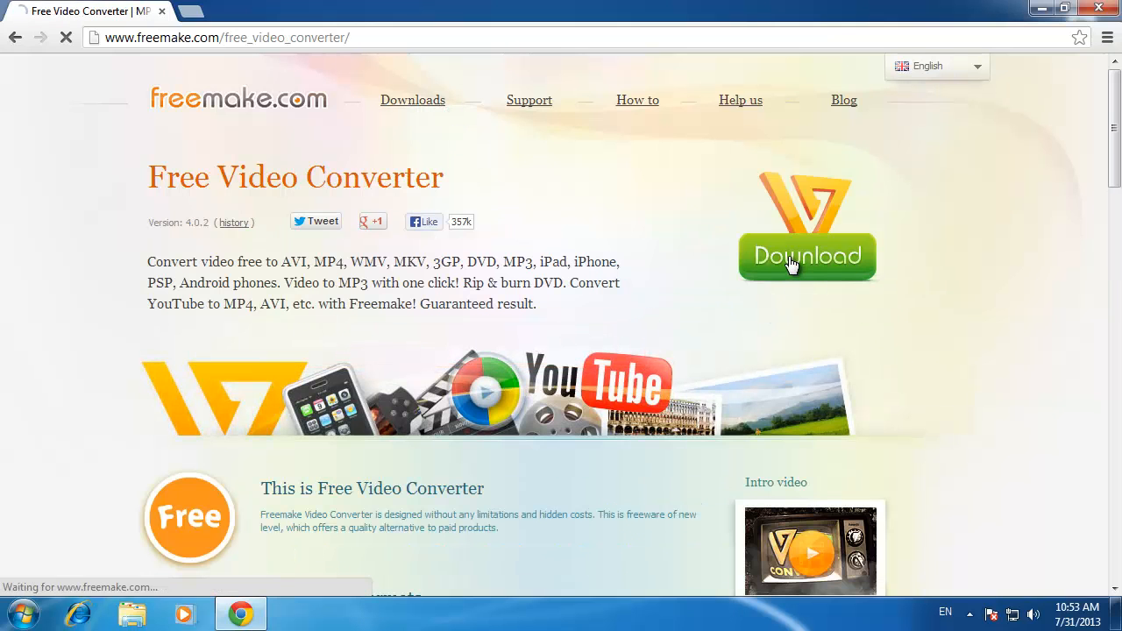
left_click(807, 256)
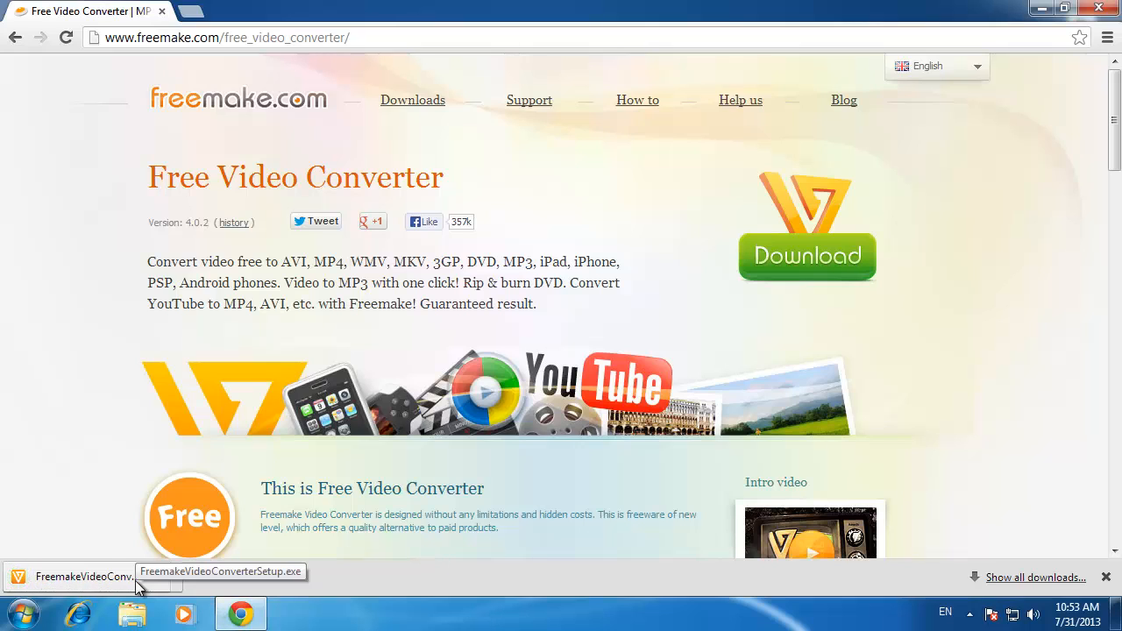
Launch the downloaded installer with UAC approval and English as the setup language.
left_click(84, 577)
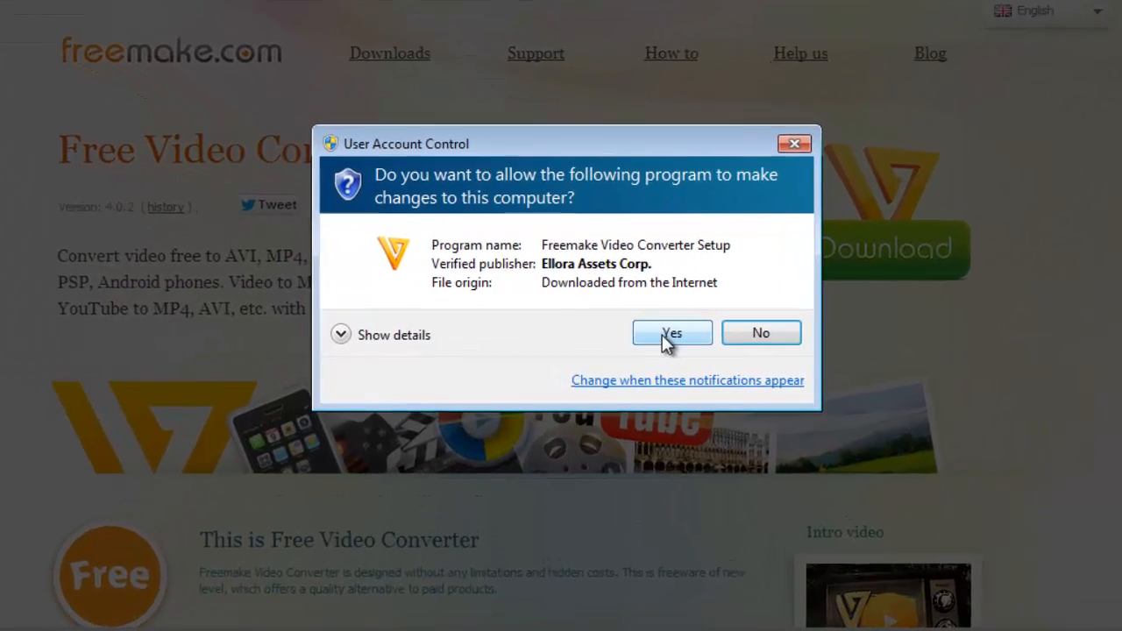
left_click(672, 333)
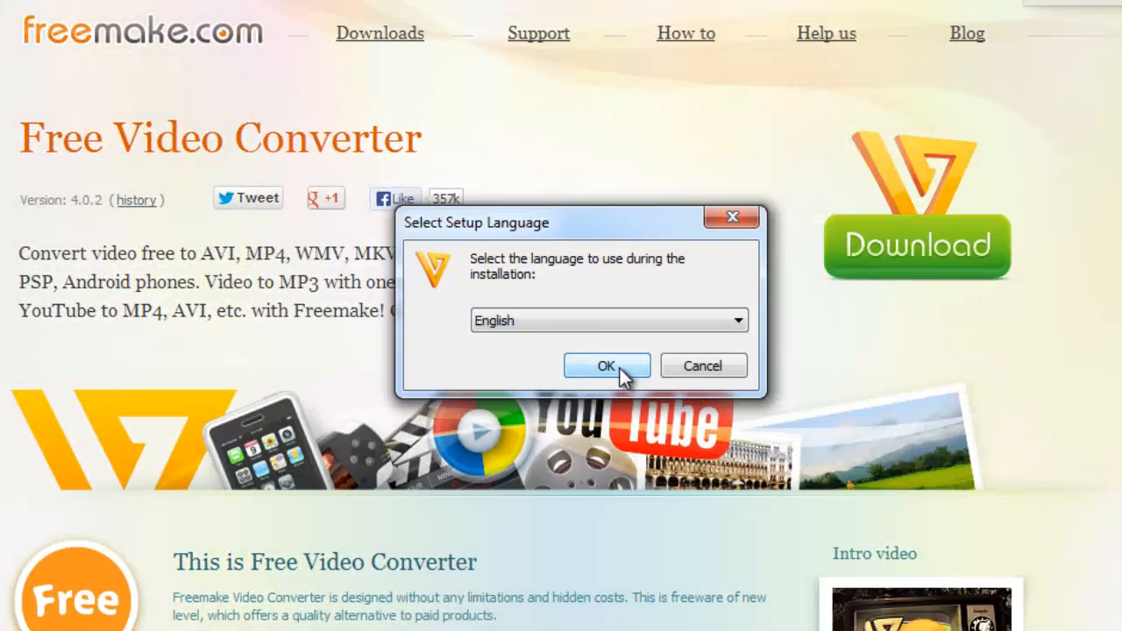
left_click(606, 366)
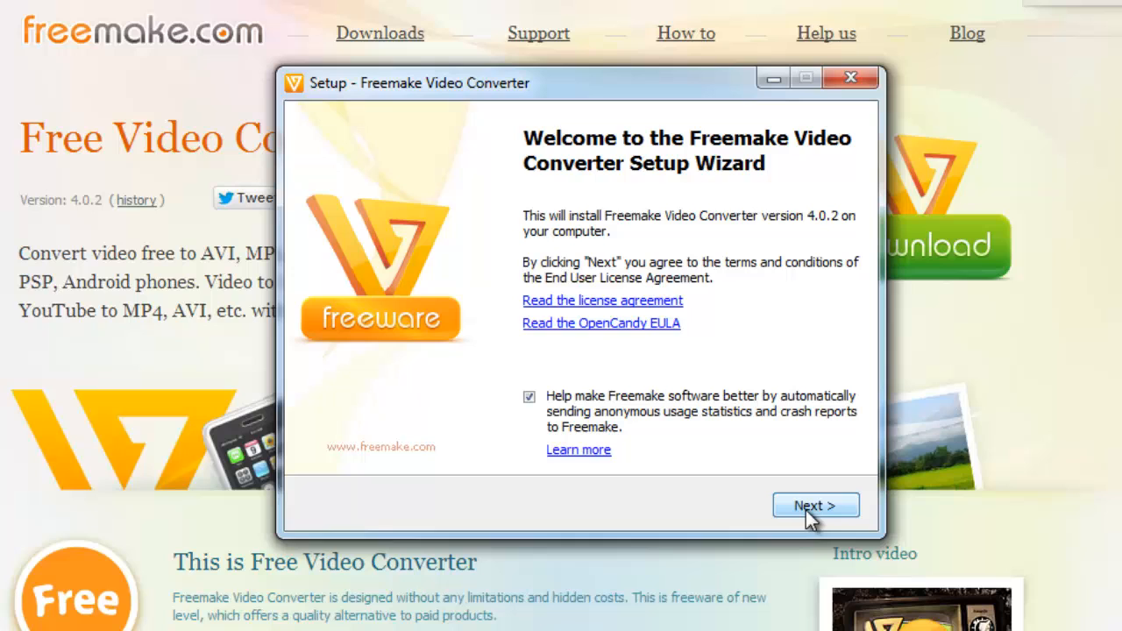
Advance the wizard past the welcome page and the PasswordBox and TuneUp offers.
left_click(813, 505)
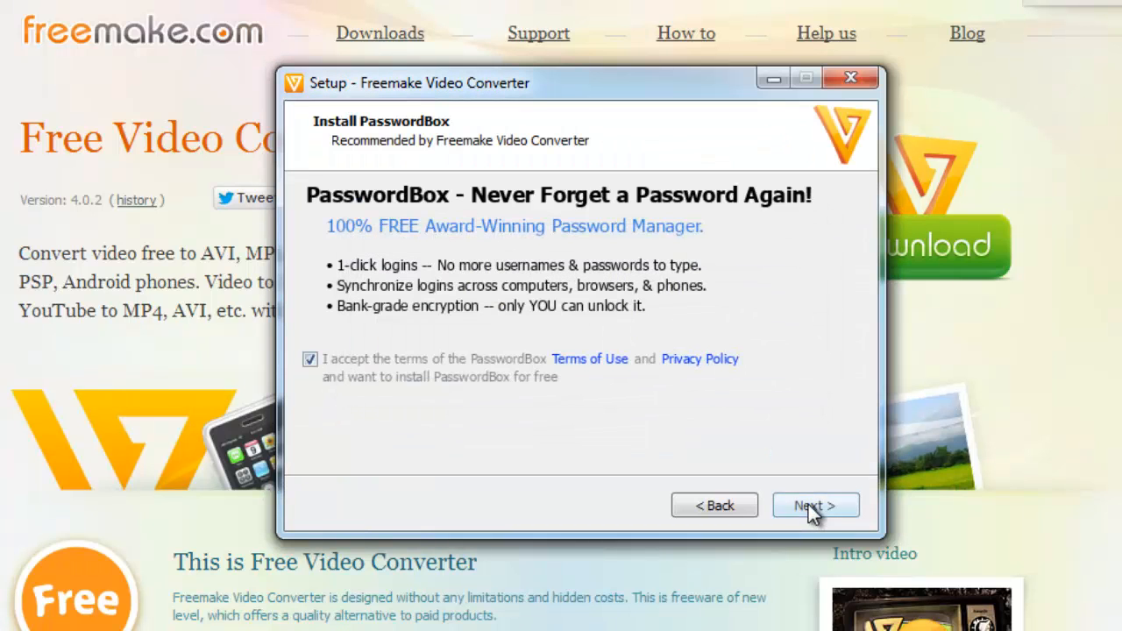
left_click(309, 360)
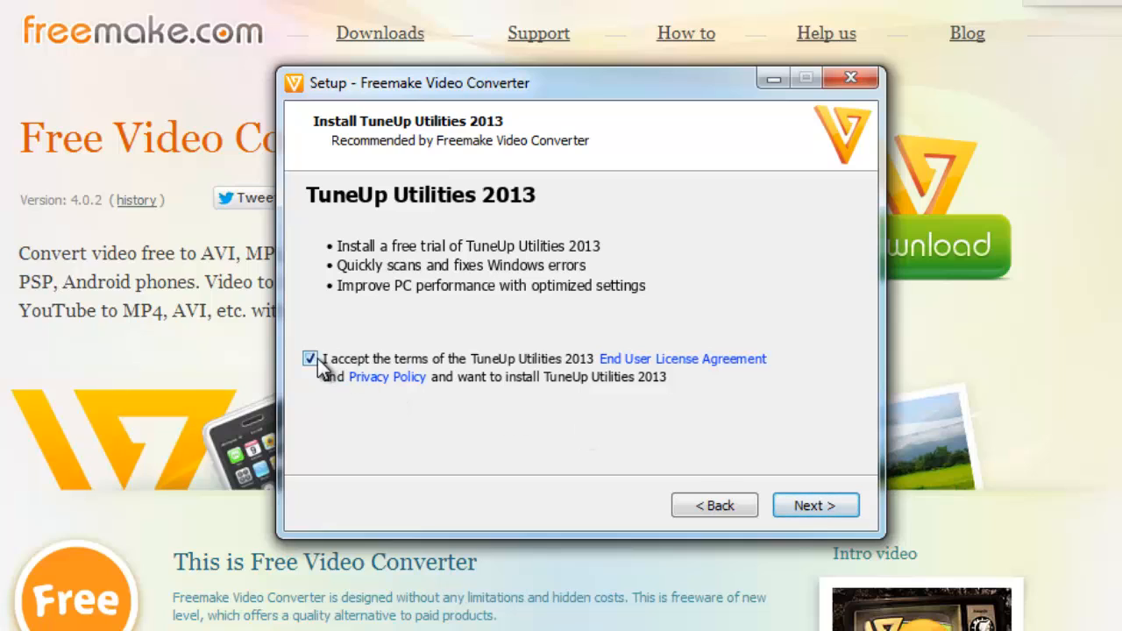
left_click(814, 505)
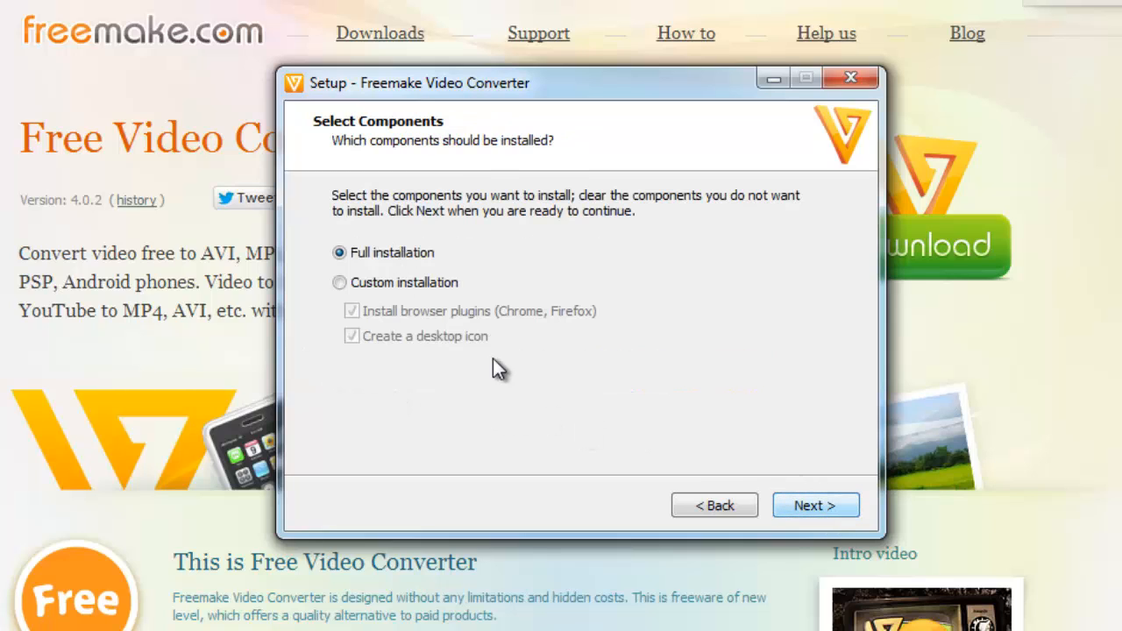
Finish a Custom install without plugins or desktop icon into the default folder and launch the converter.
left_click(340, 282)
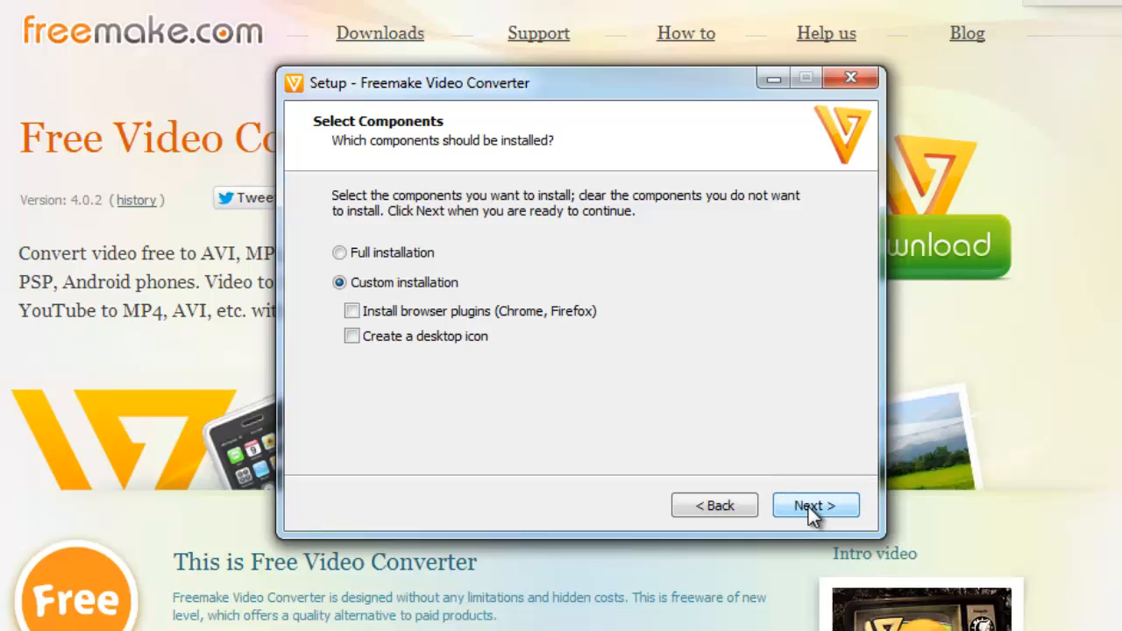
left_click(813, 505)
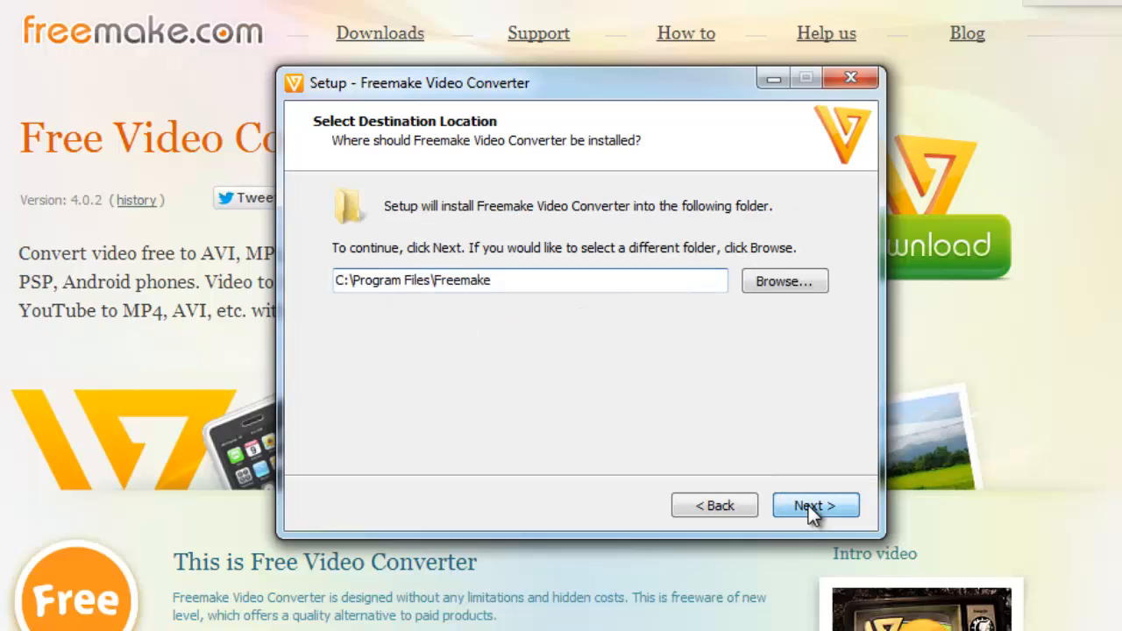
left_click(814, 505)
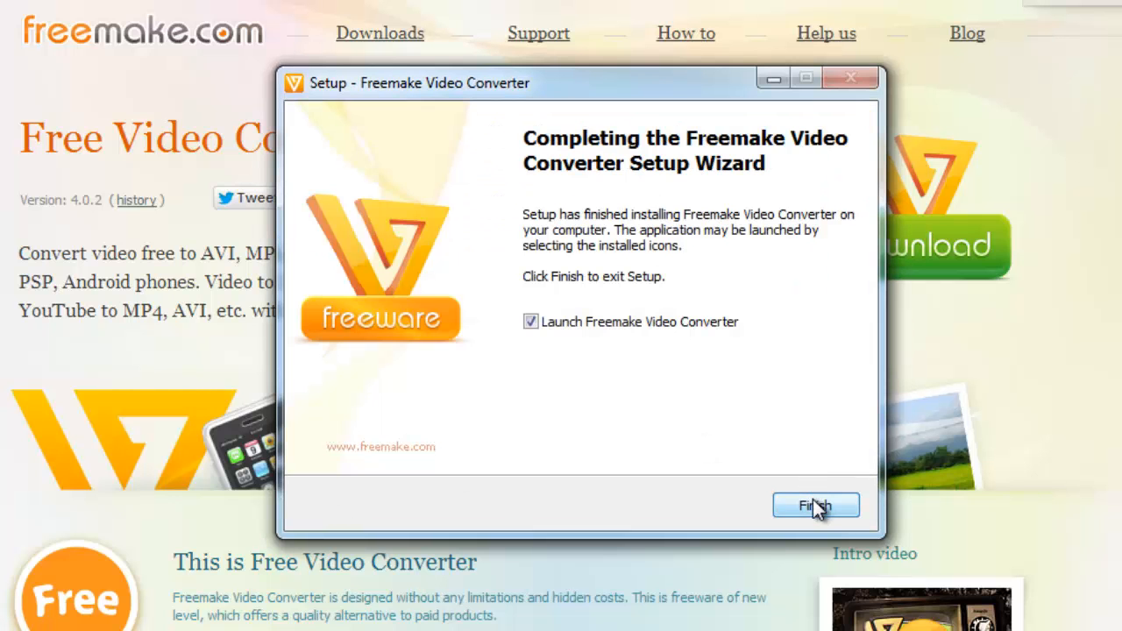
left_click(814, 505)
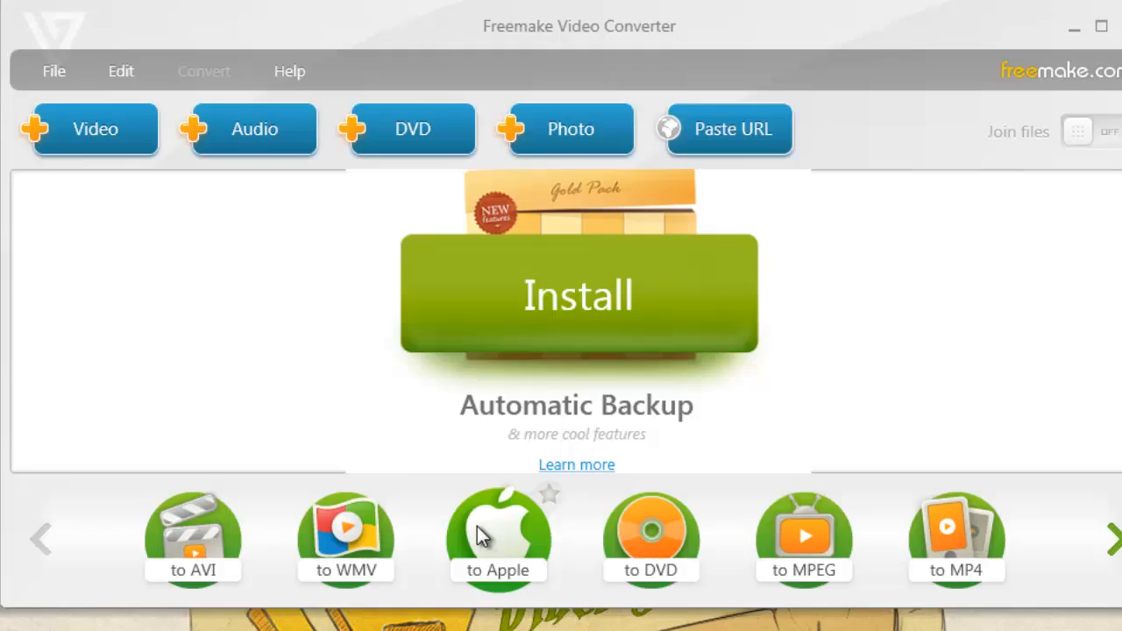
Add the drop and DSC_6519 clips from Sample Videos and switch Join files on.
left_click(95, 130)
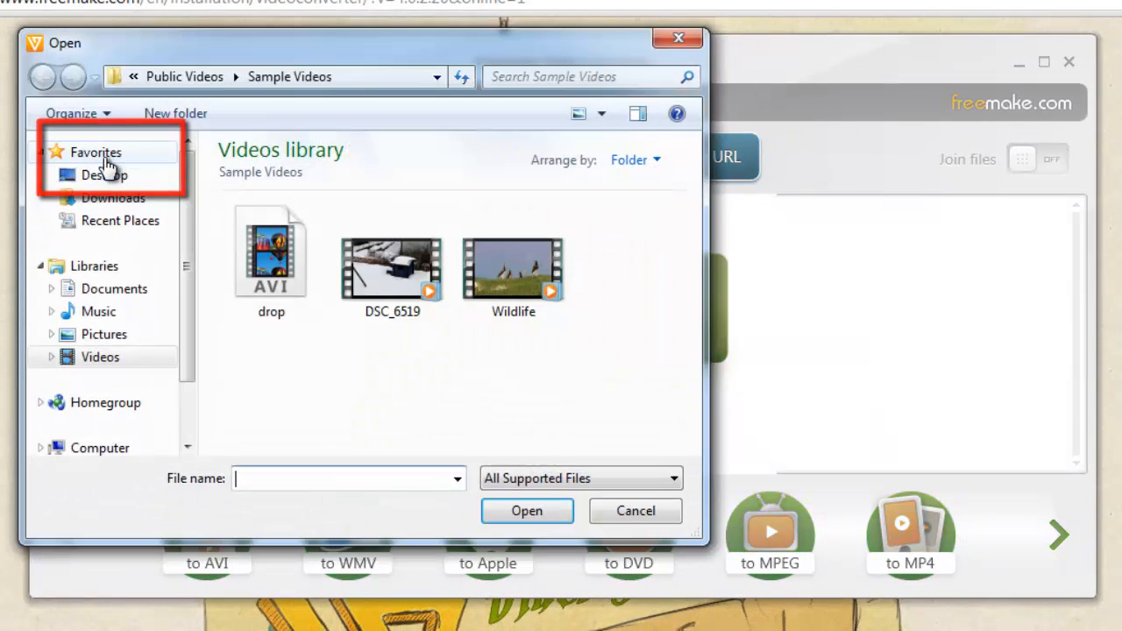
left_click(393, 263)
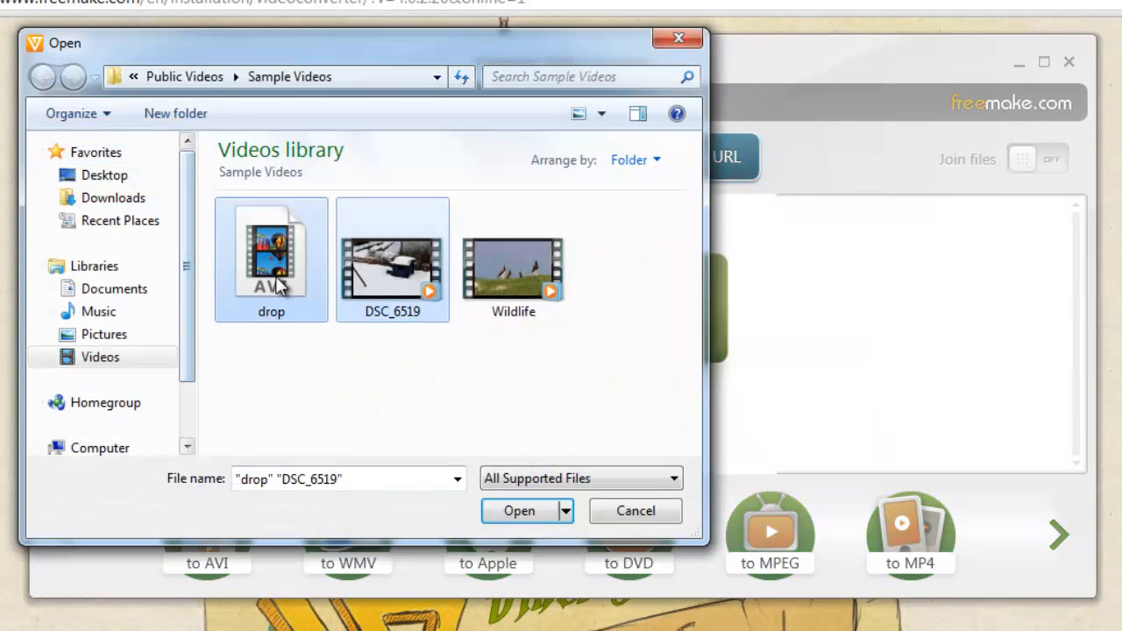
left_click(519, 512)
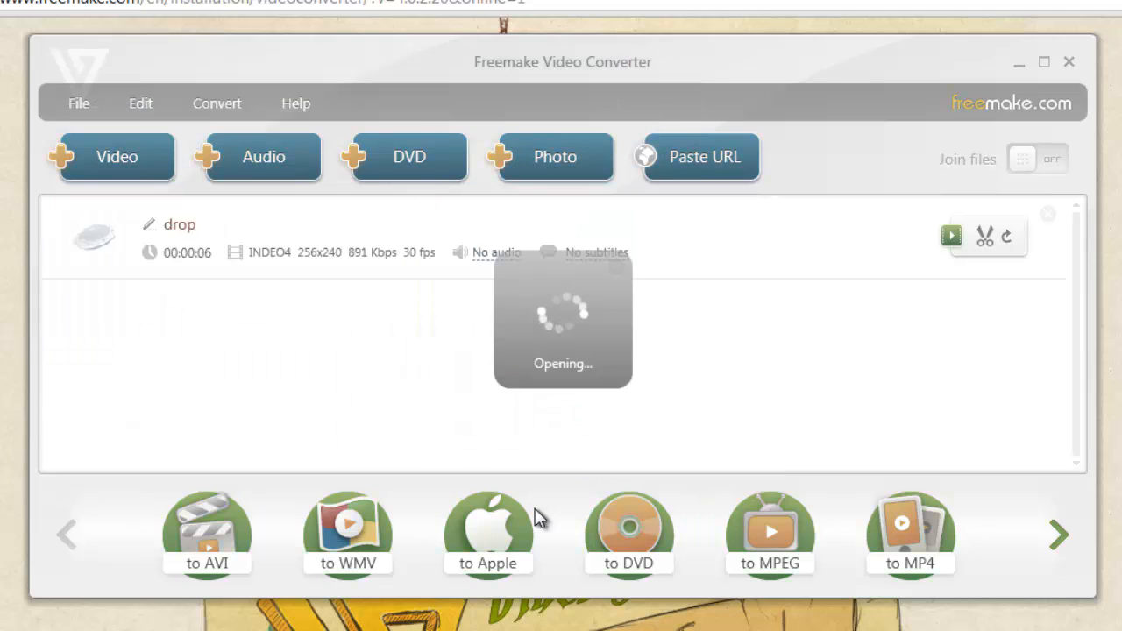
left_click(1039, 158)
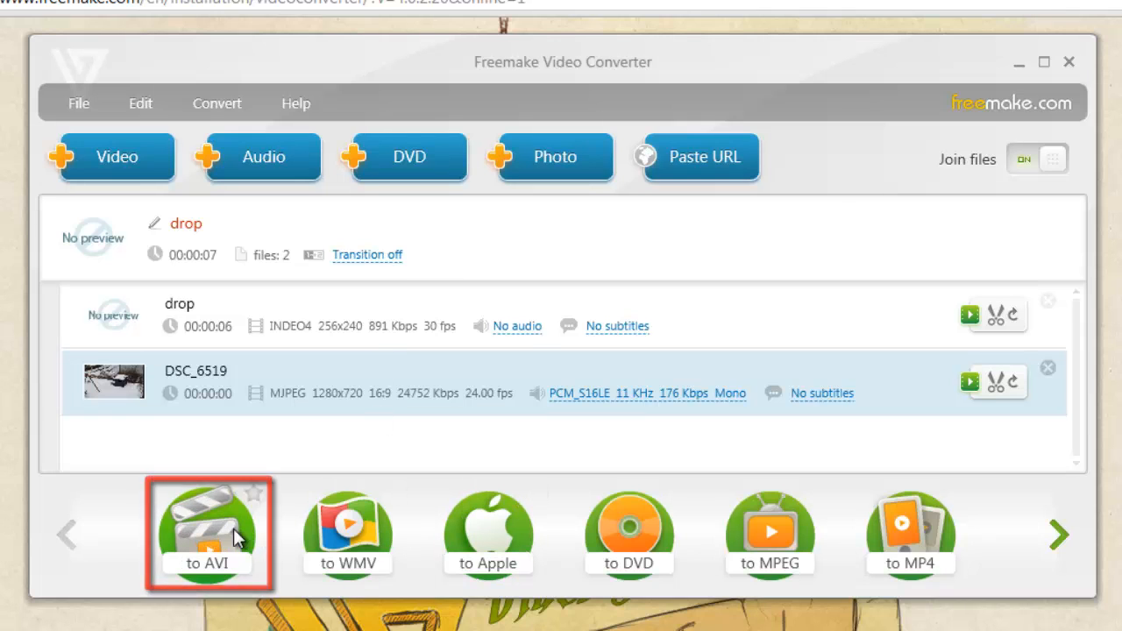
Convert the joined clip to drop.avi and show the output file in its folder.
left_click(207, 526)
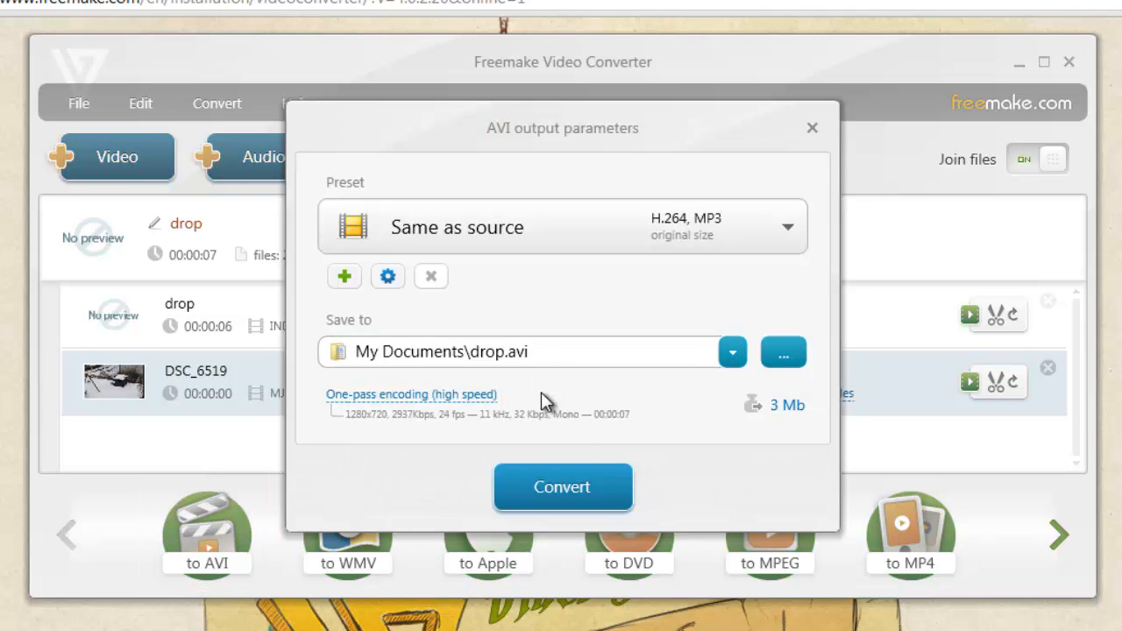
left_click(561, 487)
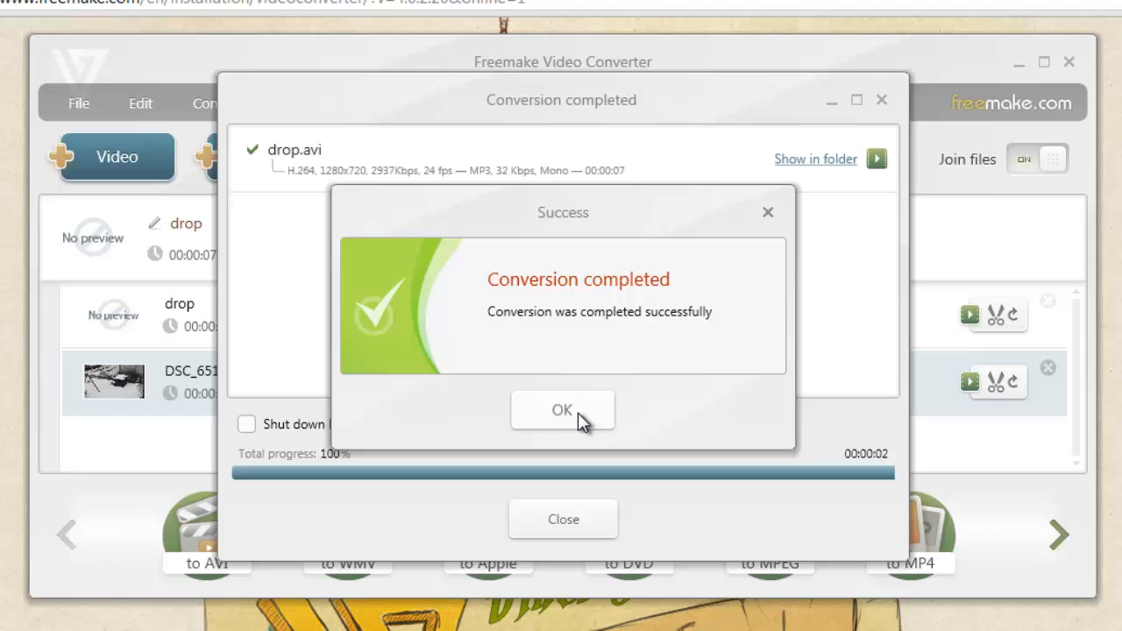
left_click(561, 410)
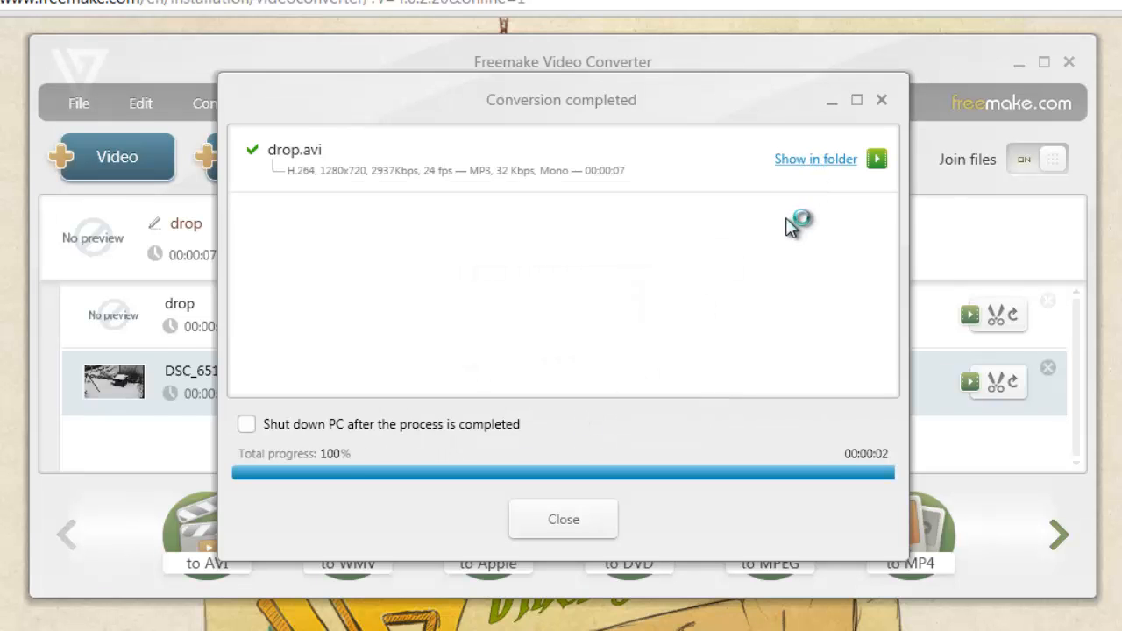
left_click(814, 157)
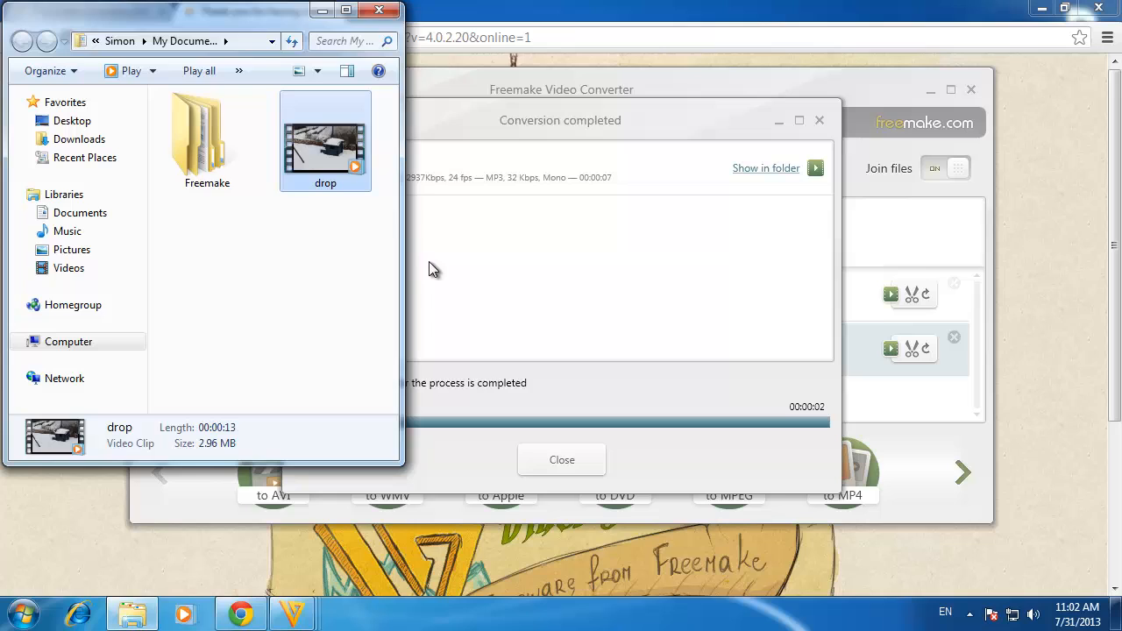